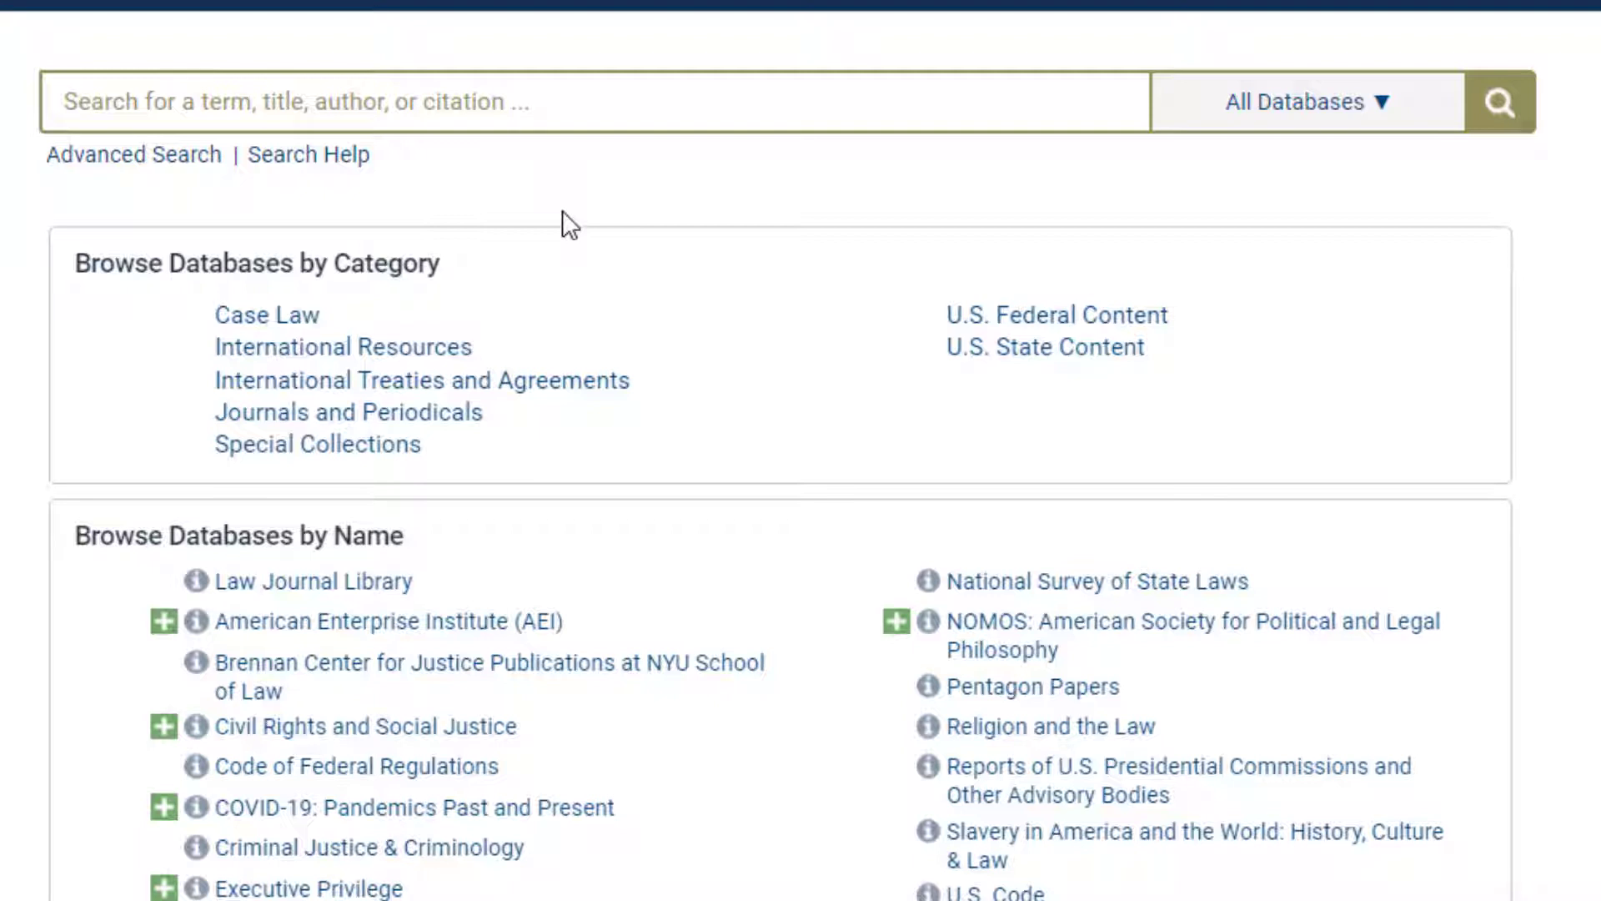
# - Submit a catalog-only search for FCC Record from the home page
pyautogui.write('FCC Record')
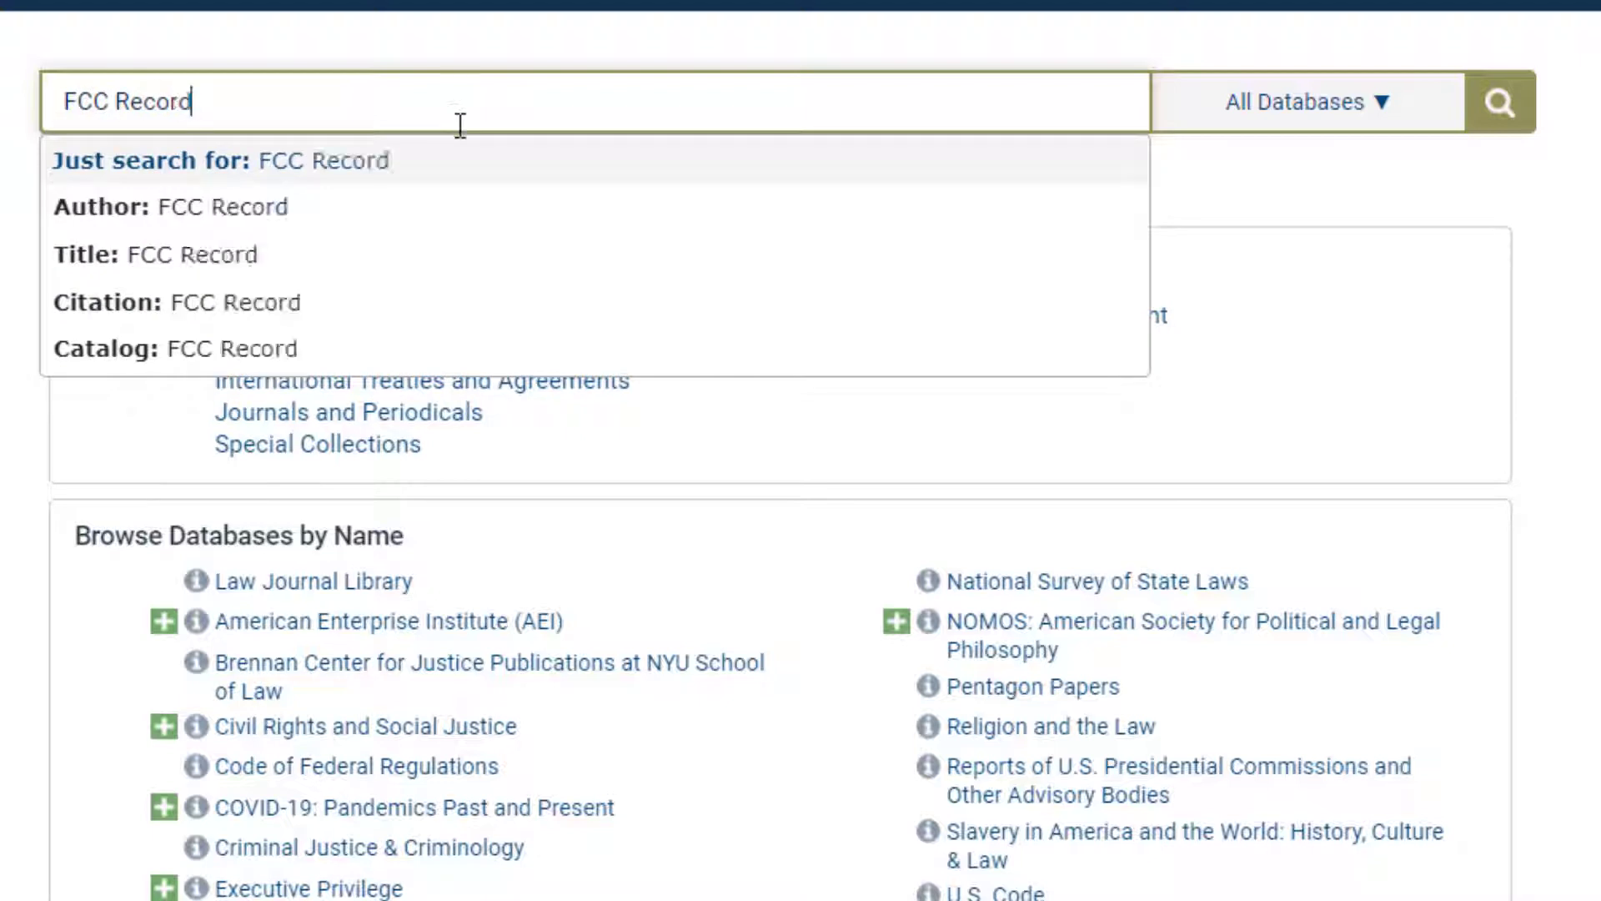
pyautogui.moveTo(490, 363)
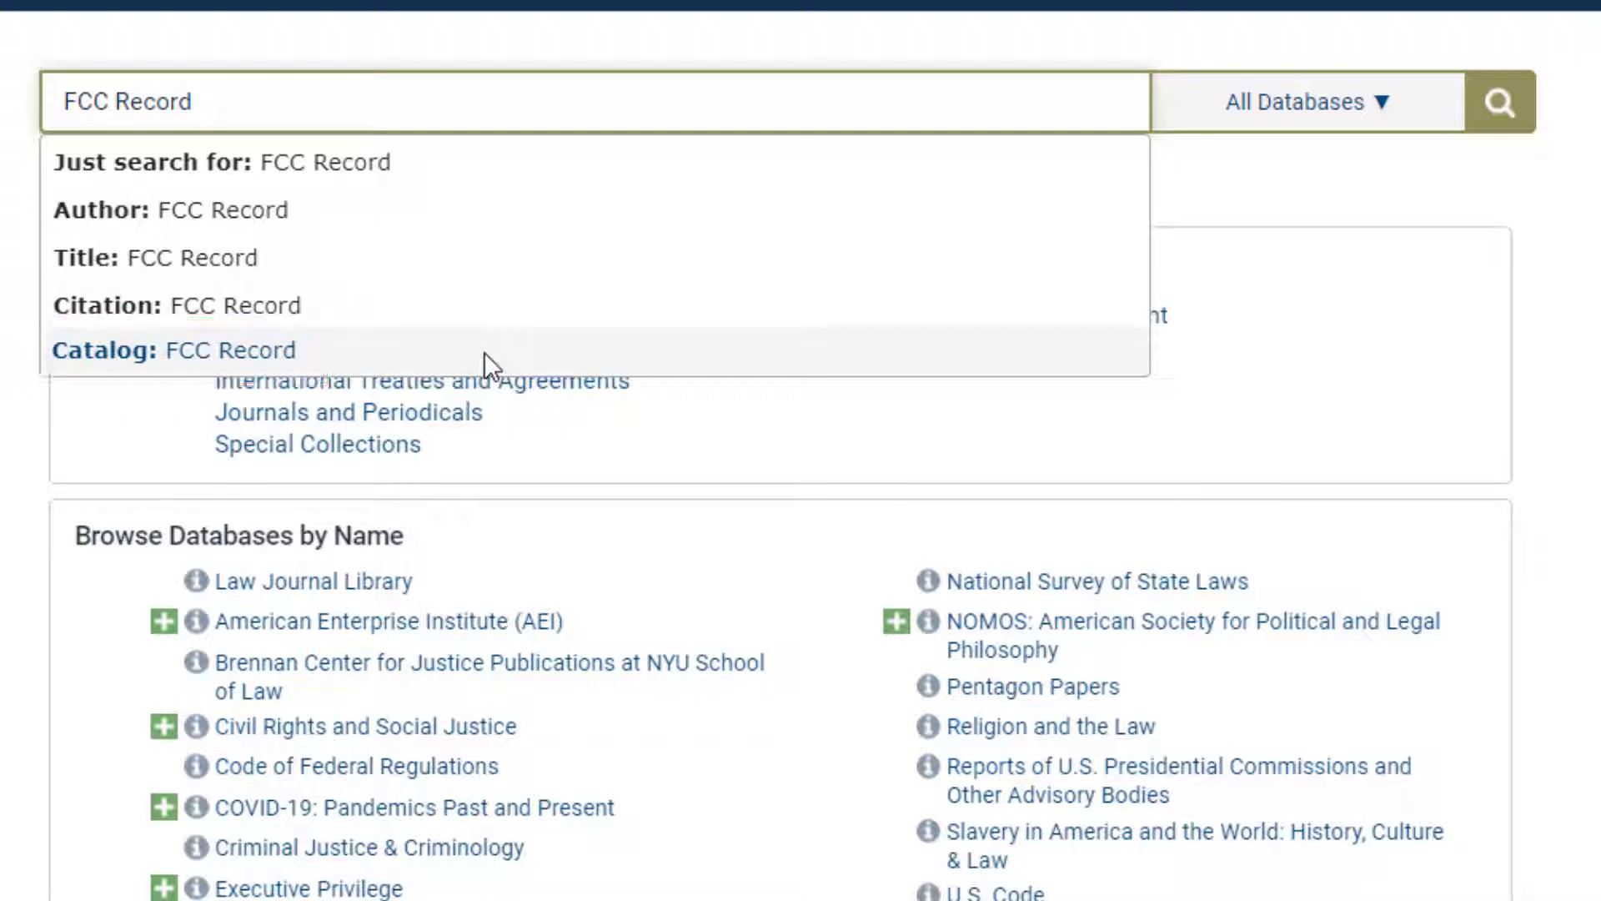
pyautogui.click(186, 350)
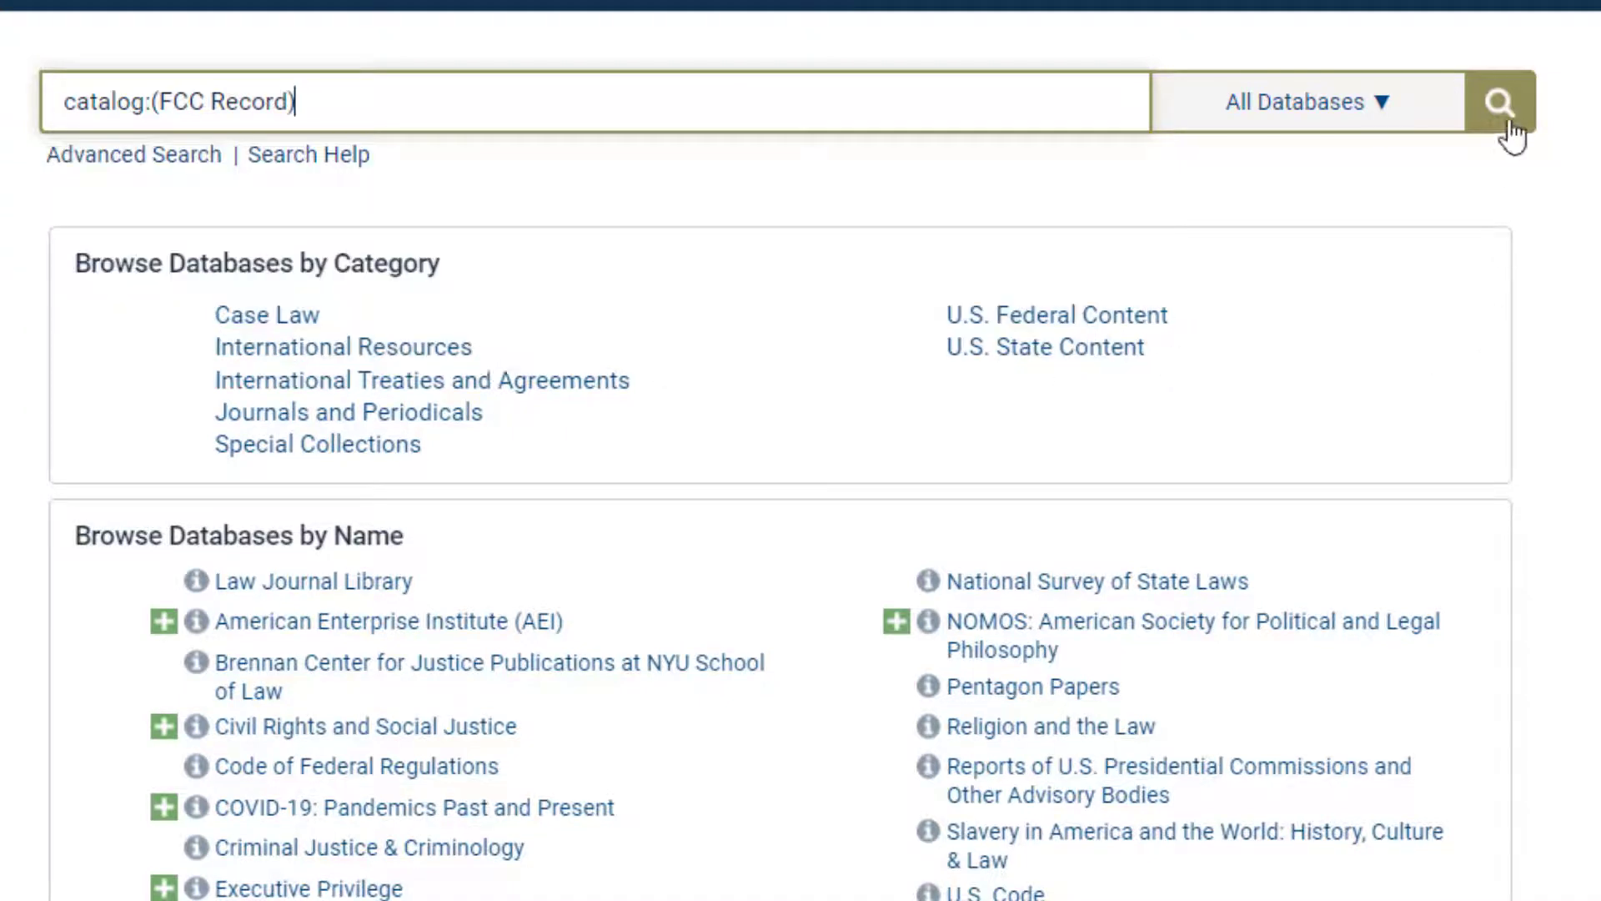
pyautogui.click(1501, 102)
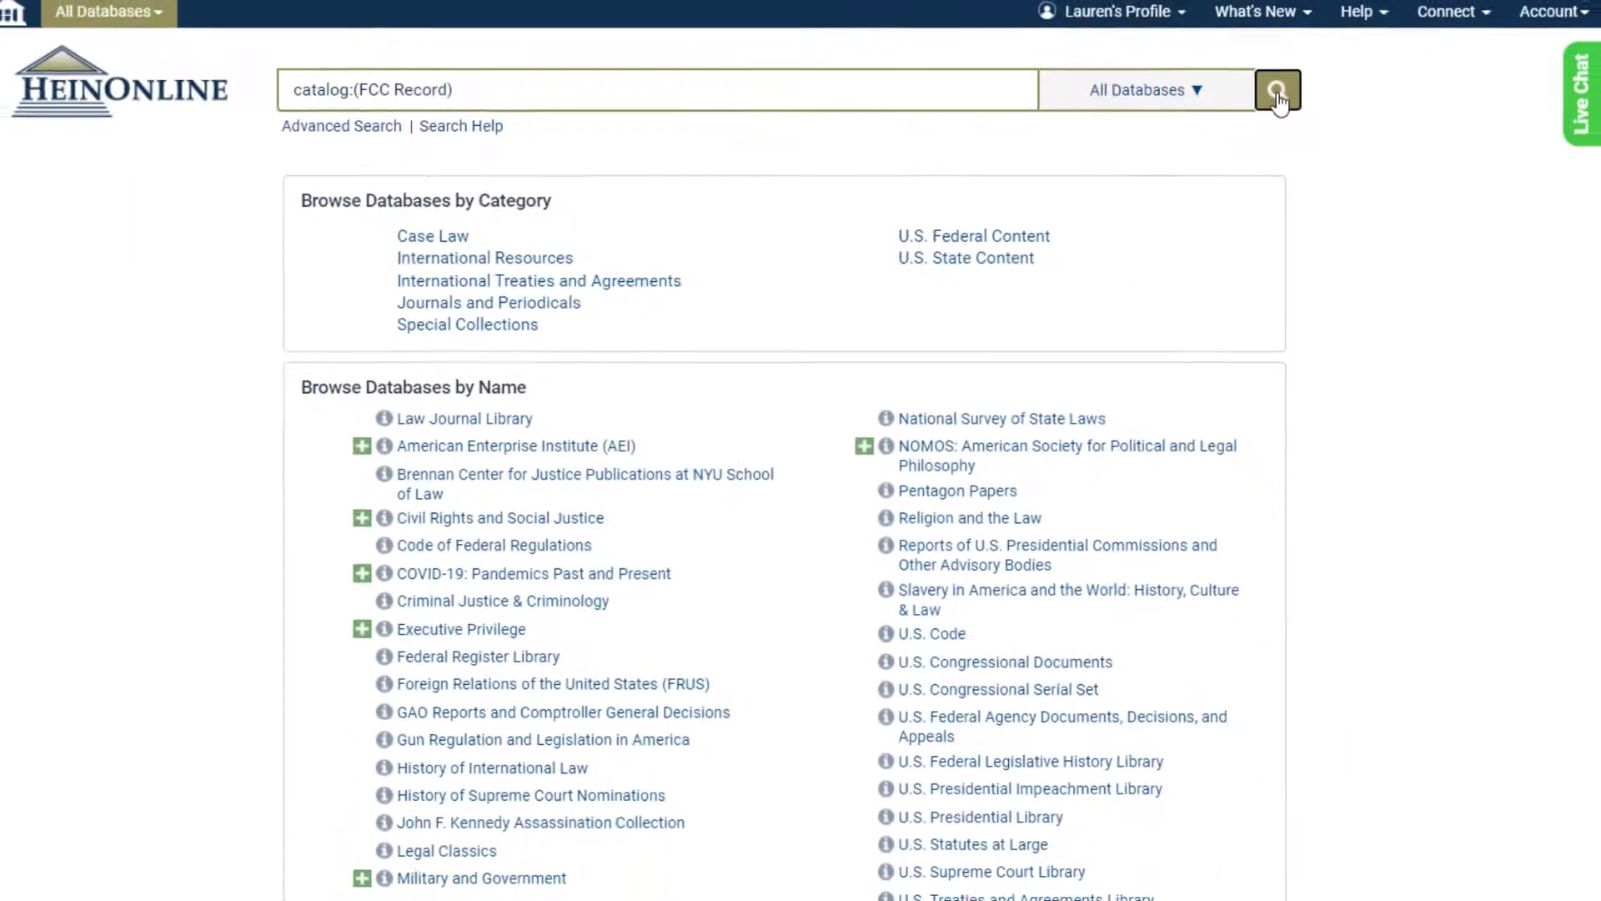
# - Review the three FCC Record catalog results and select the query to replace it
pyautogui.click(1277, 90)
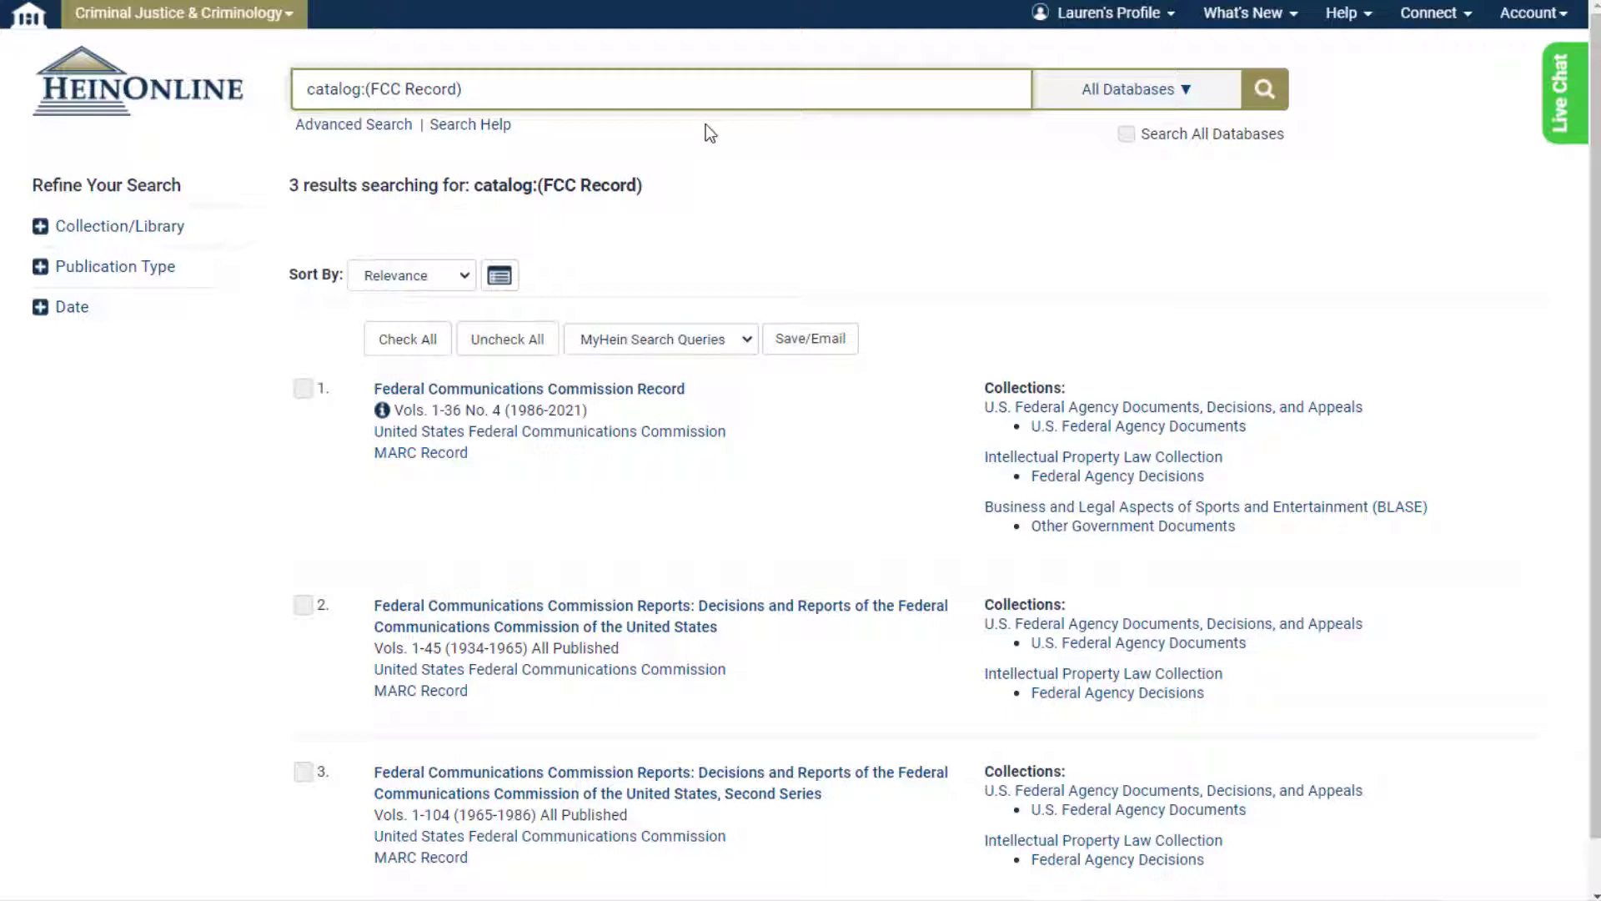
pyautogui.click(633, 90)
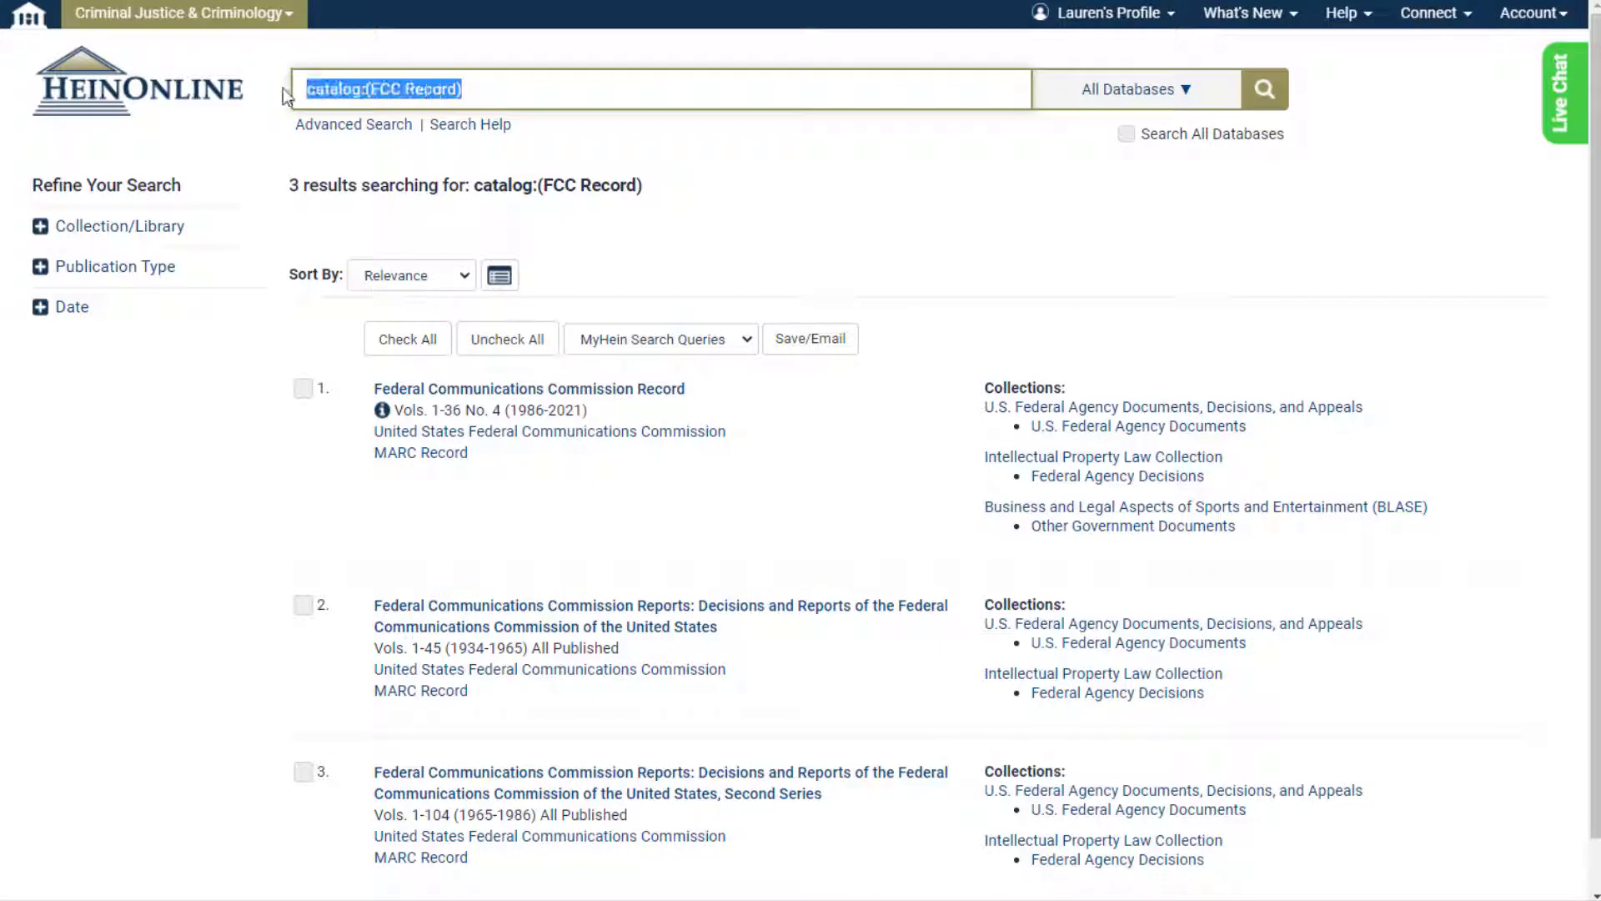
# - Search the catalog for COVID-19 and expand the Collection/Library filter on the 1,164 results
pyautogui.write('COVID-19')
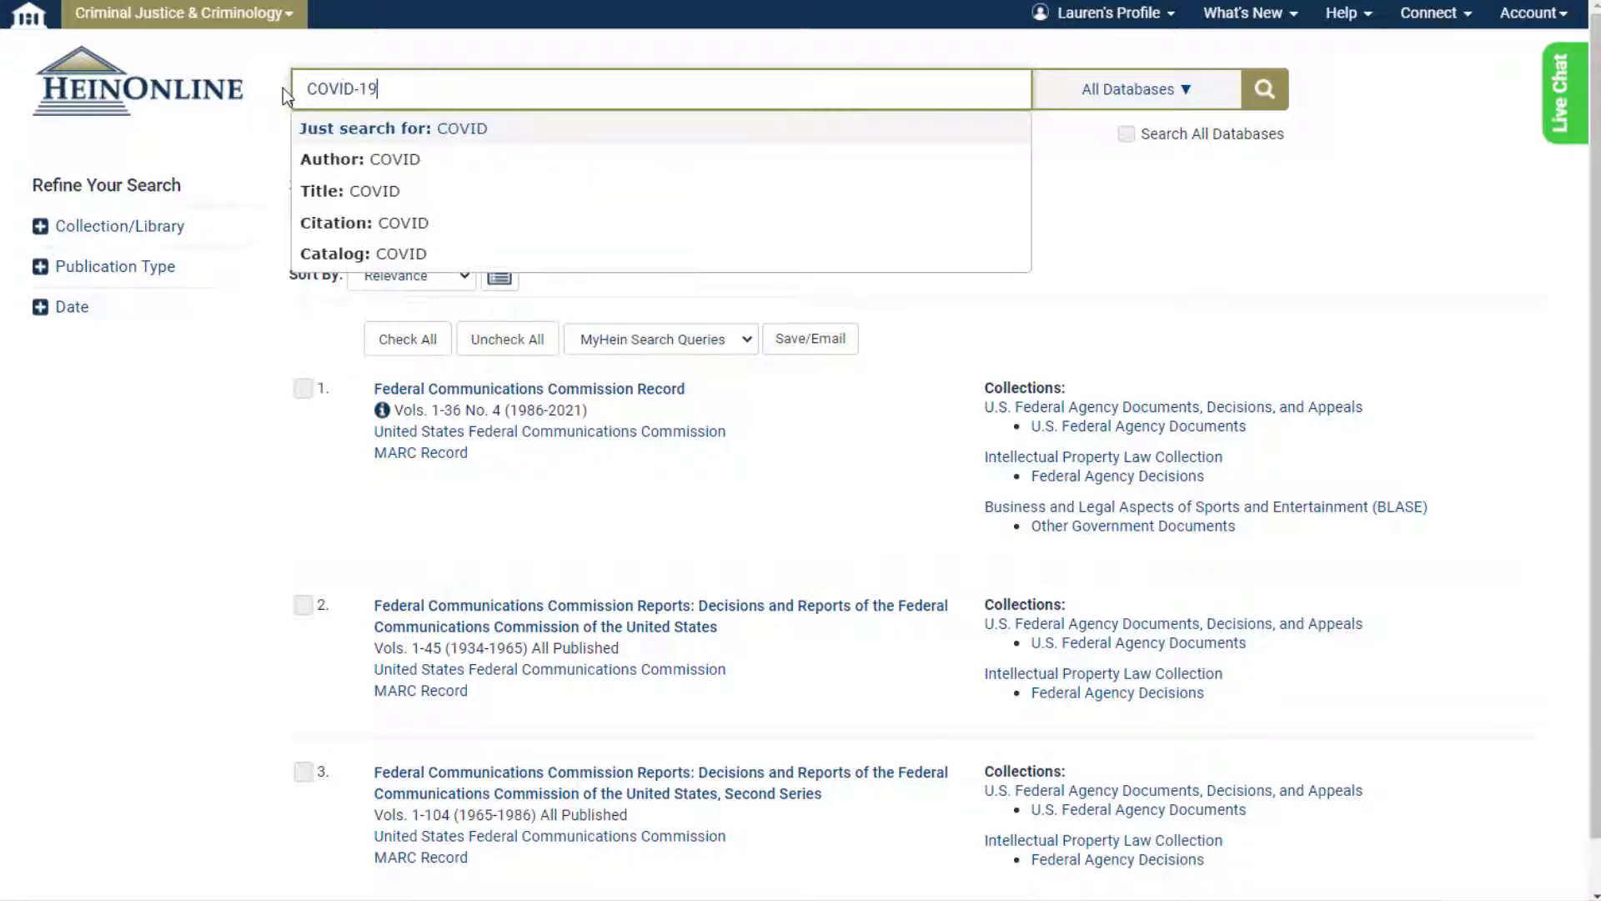
pyautogui.click(335, 253)
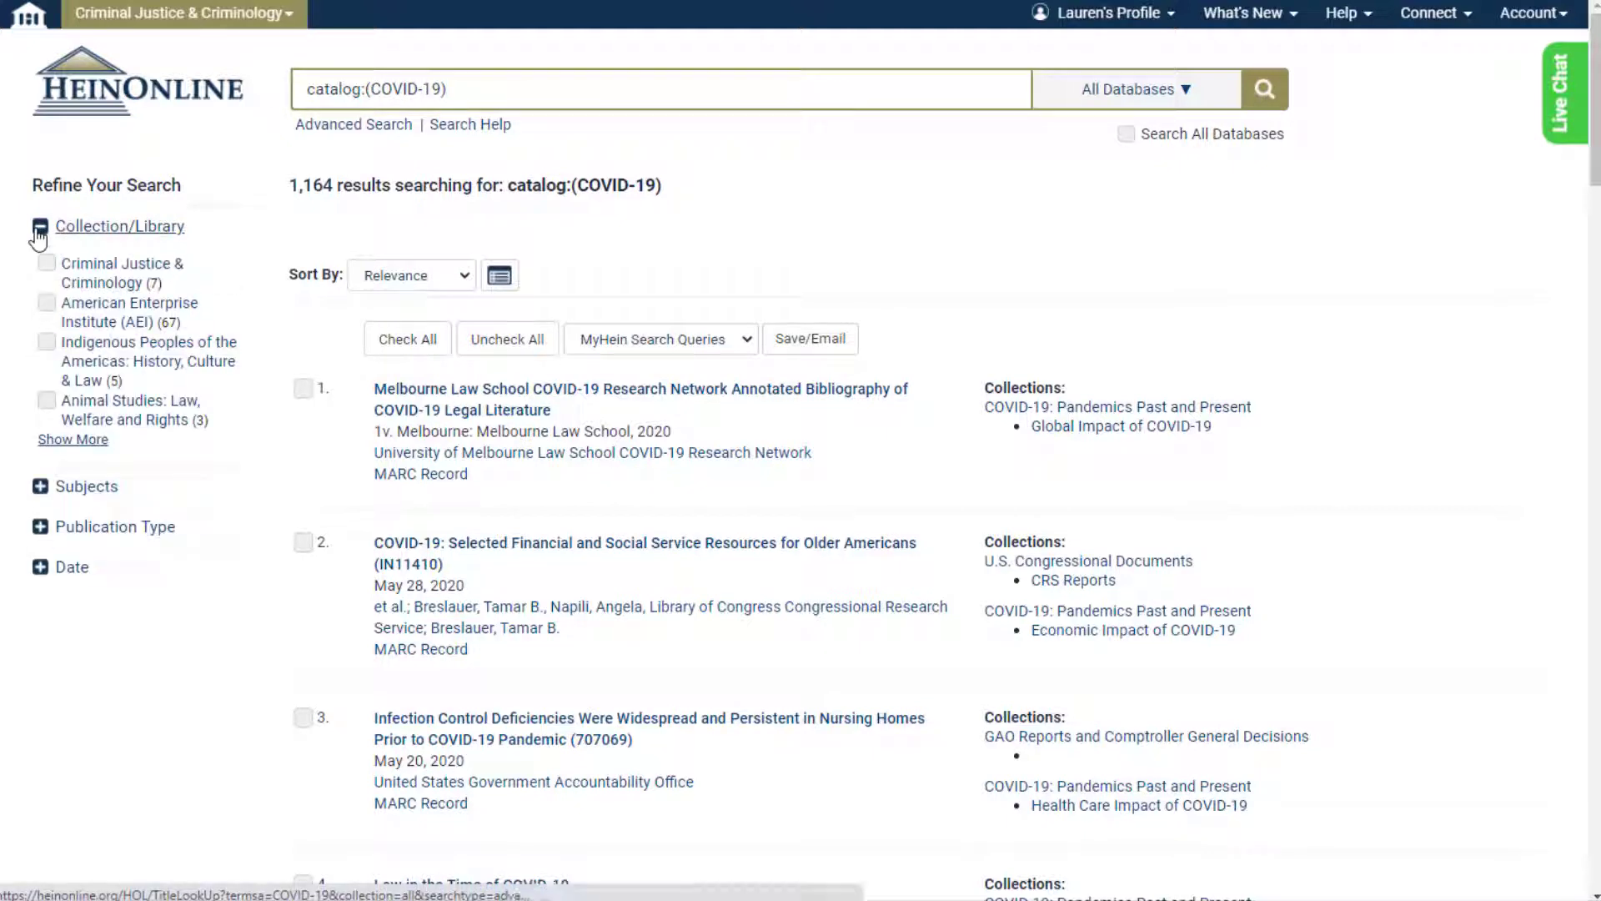
pyautogui.click(41, 227)
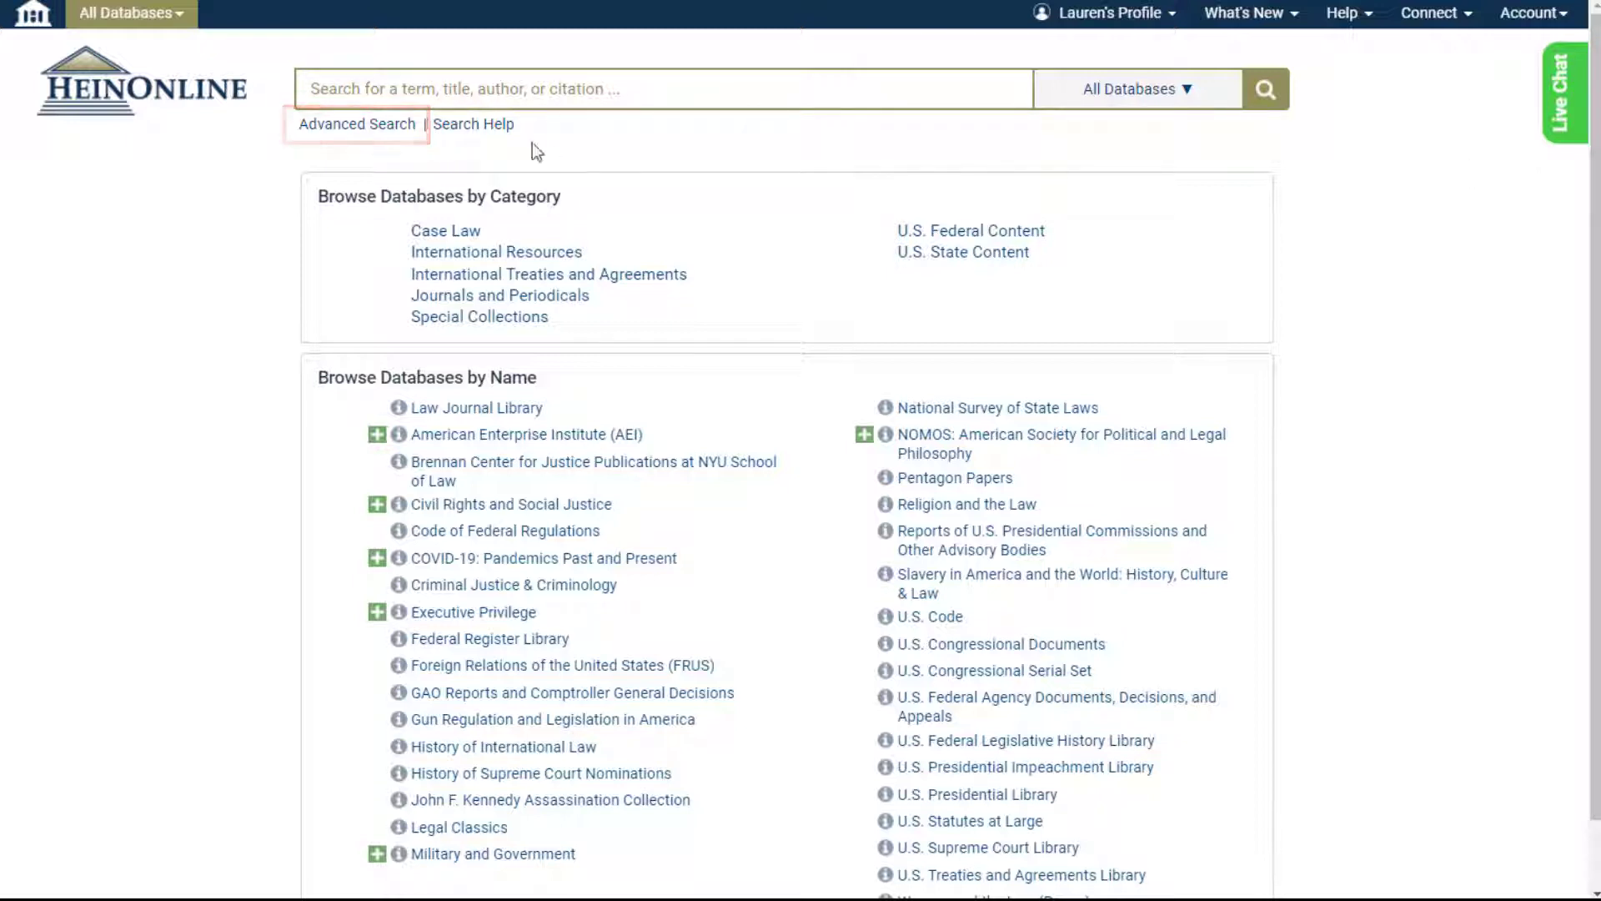
# - On Advanced Search, set the first catalog search field to Author
pyautogui.click(356, 123)
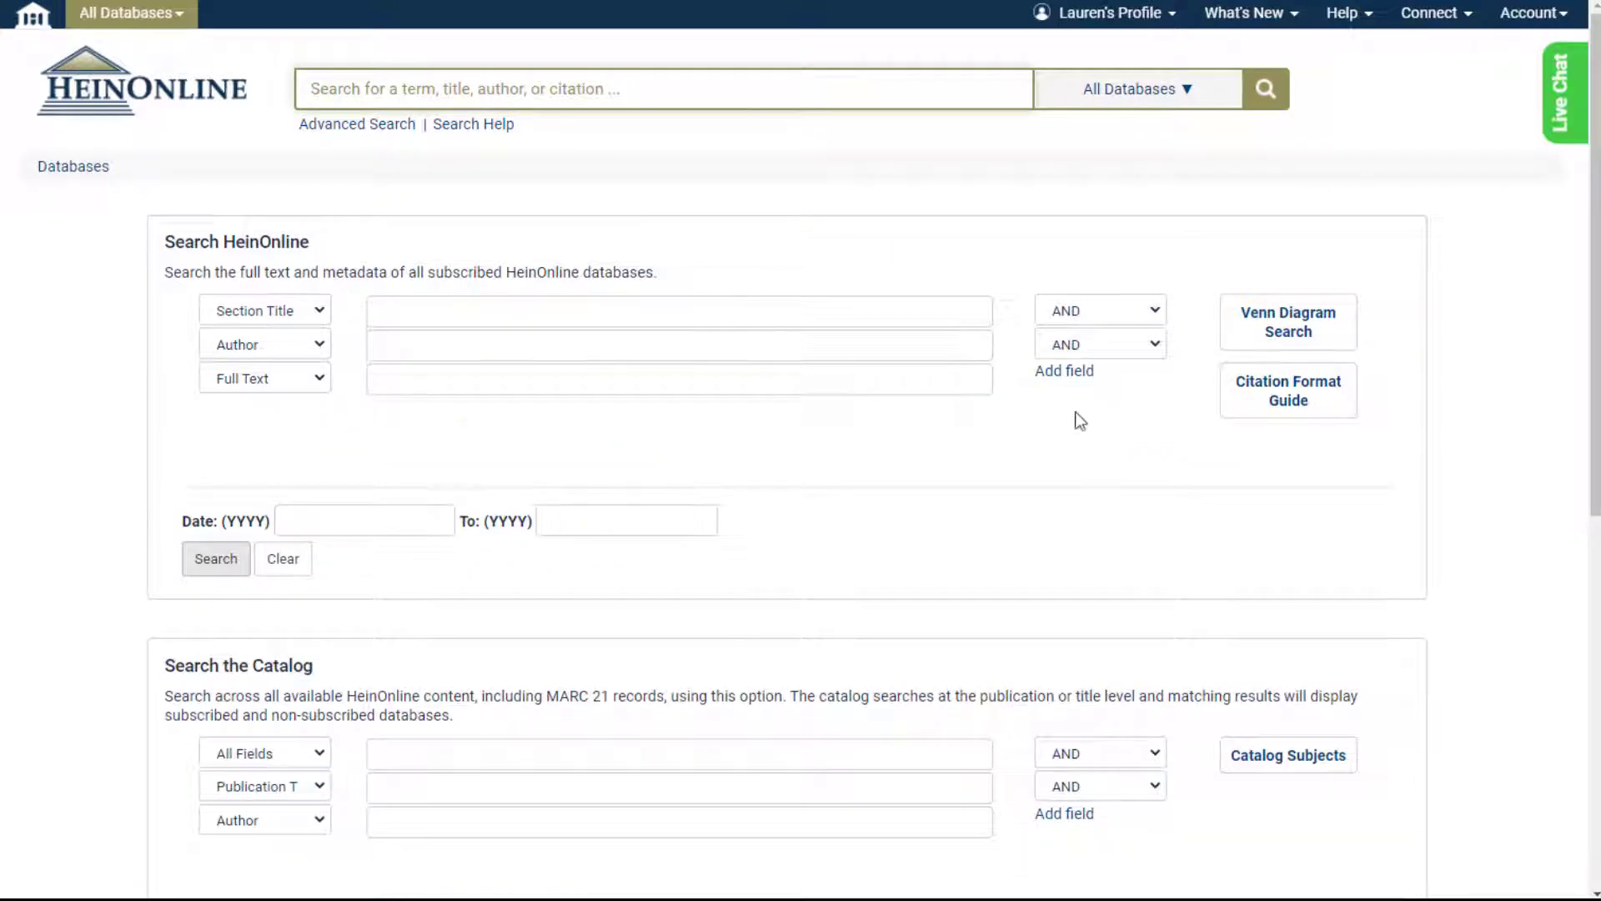
pyautogui.scroll(-3)
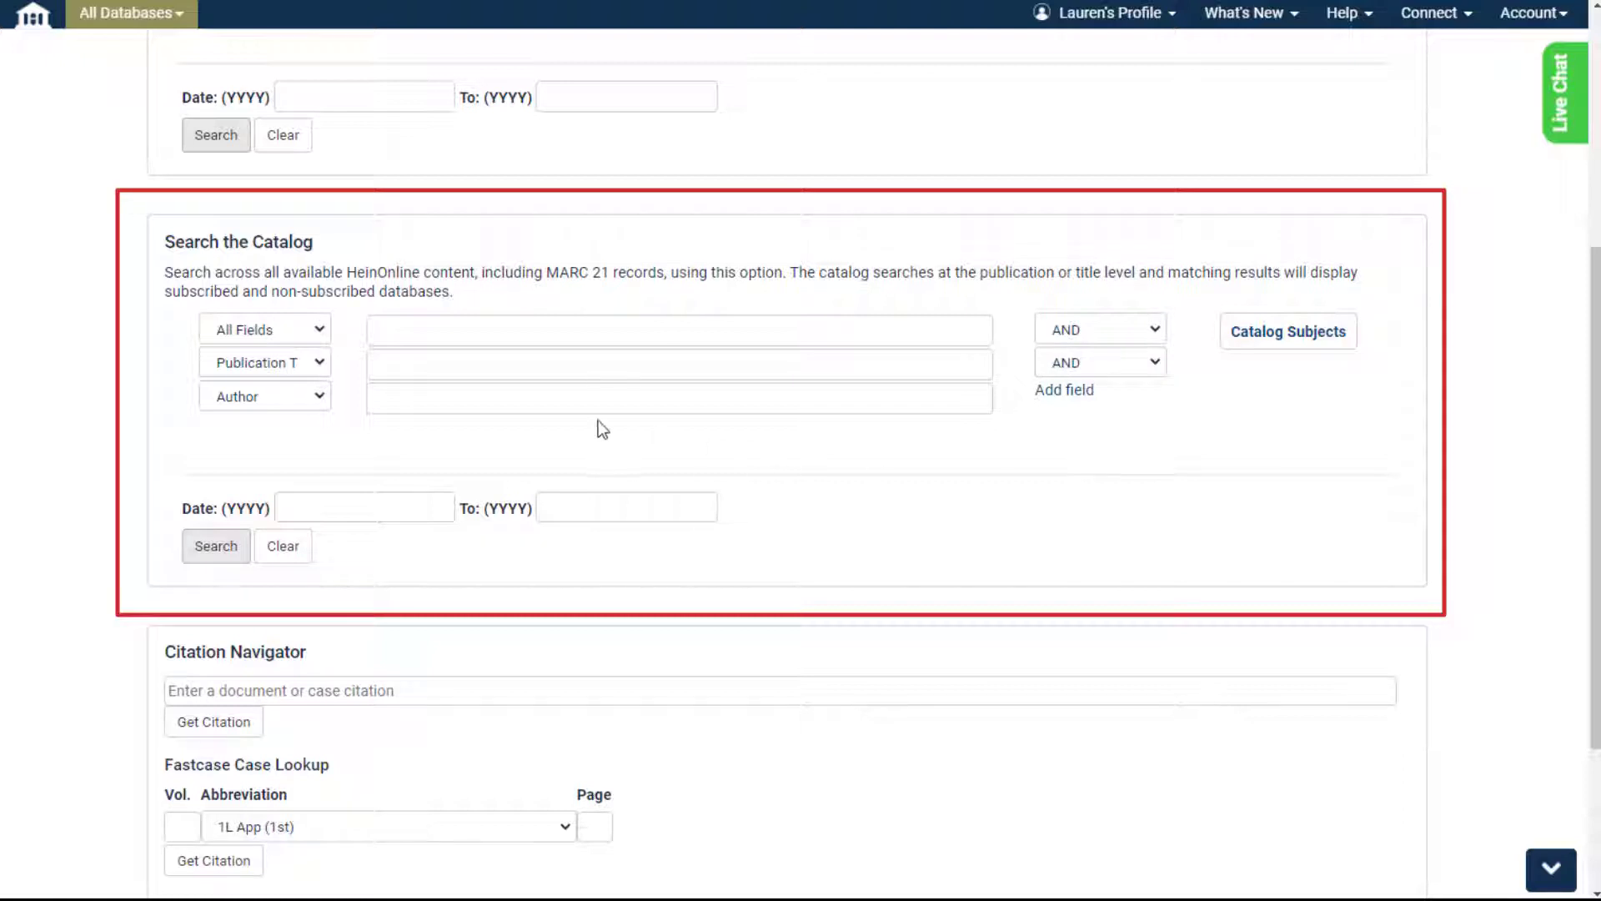
pyautogui.click(264, 329)
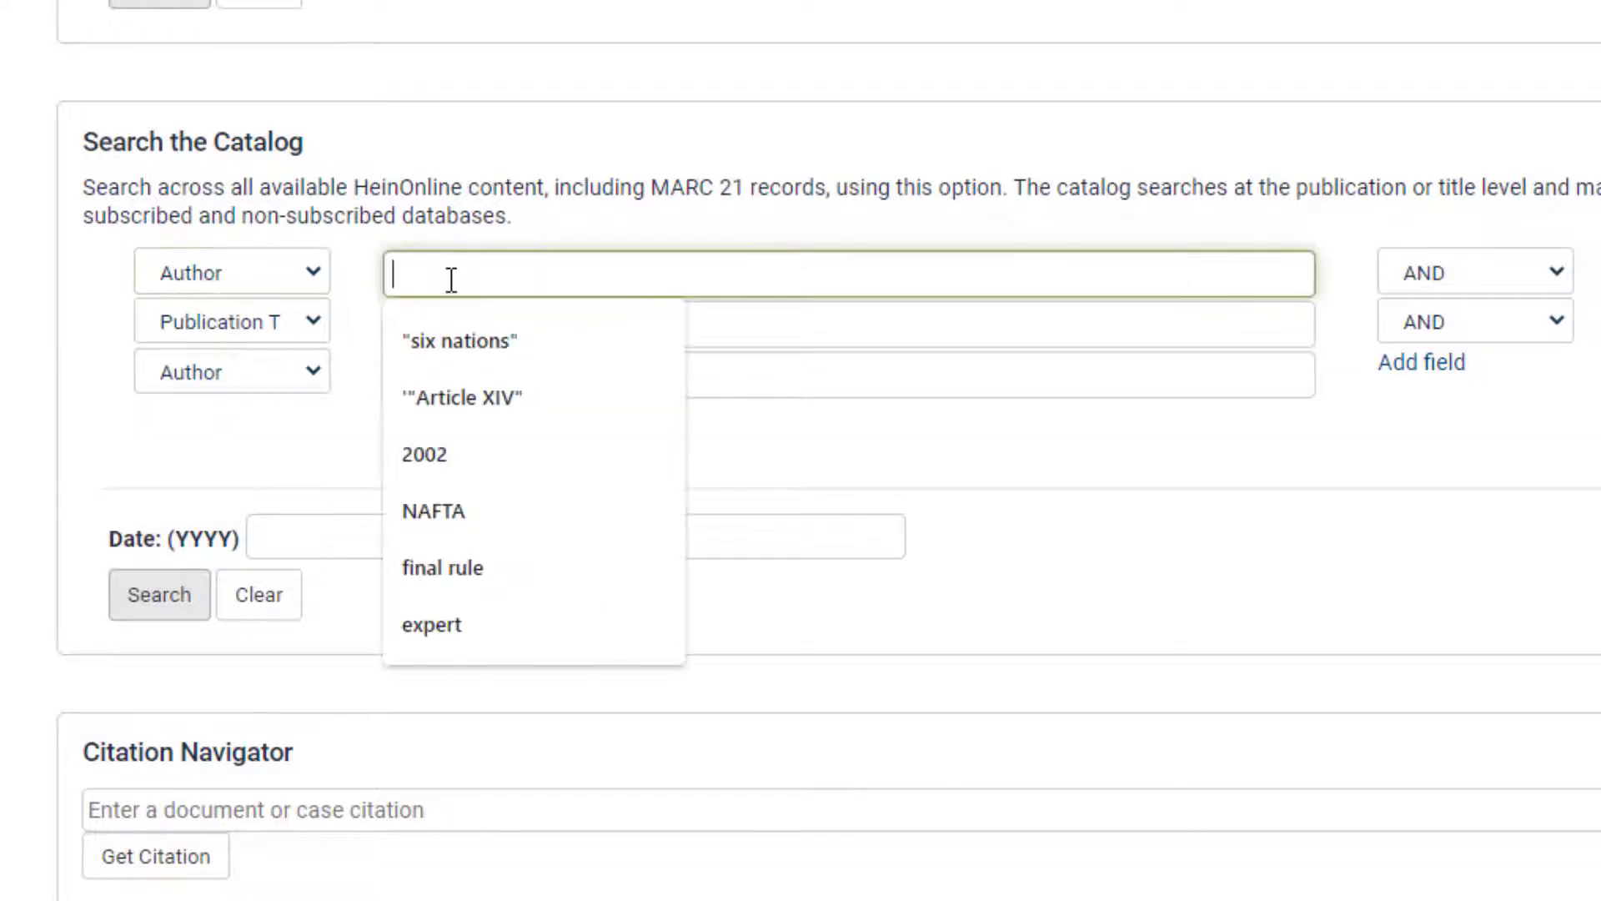
# - Search the catalog for author Prosser and publication title Law of Torts
pyautogui.write('Prosser')
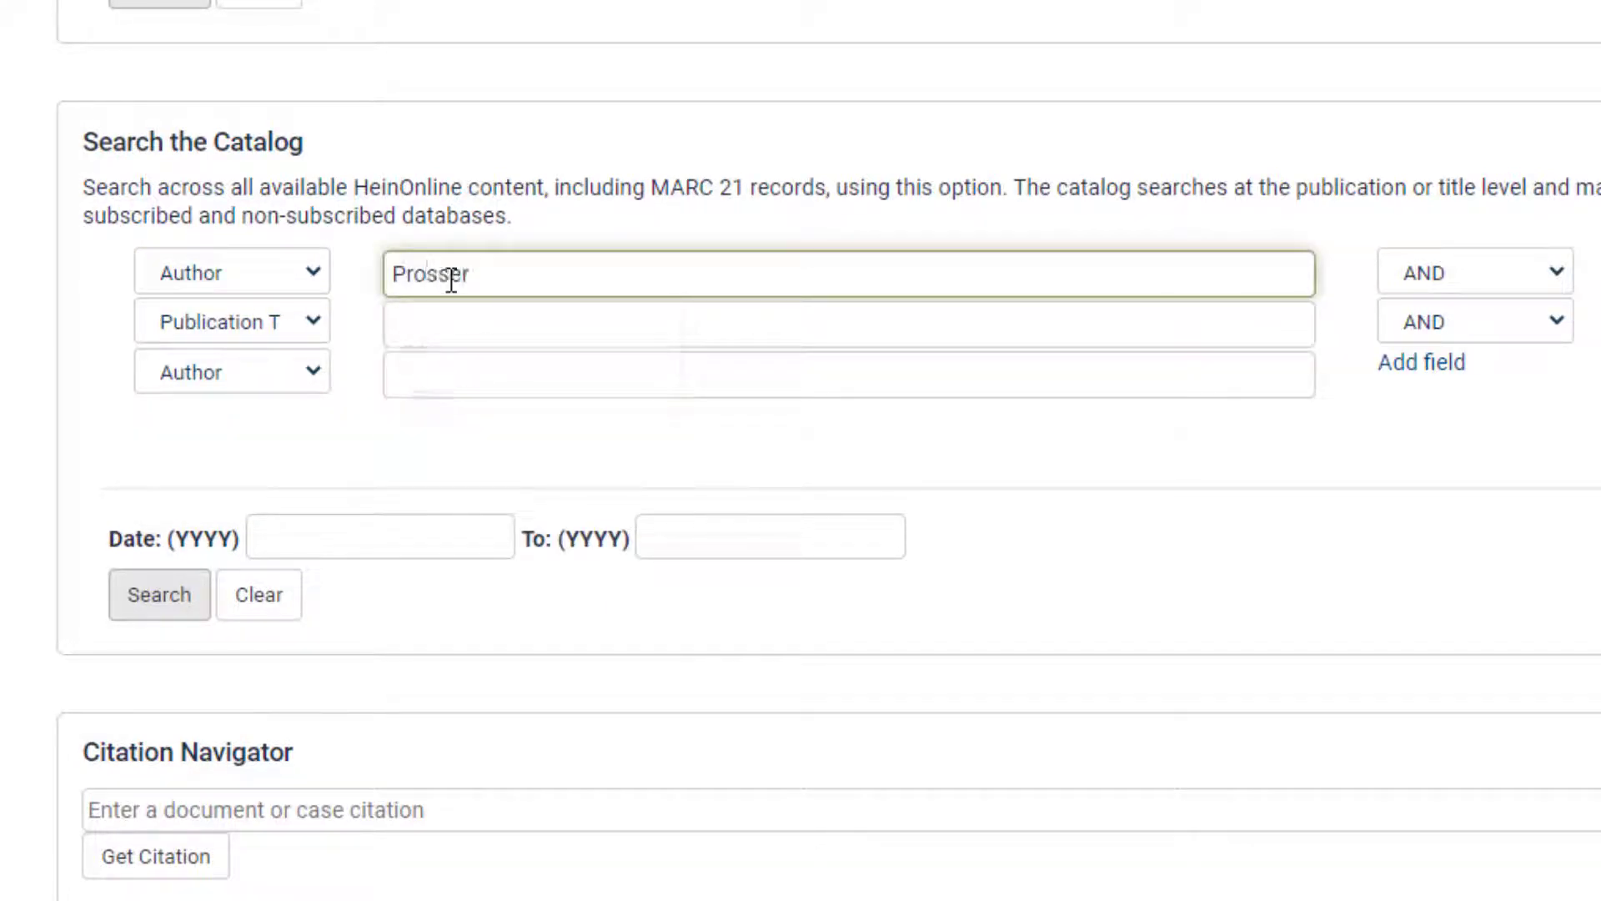
pyautogui.click(847, 323)
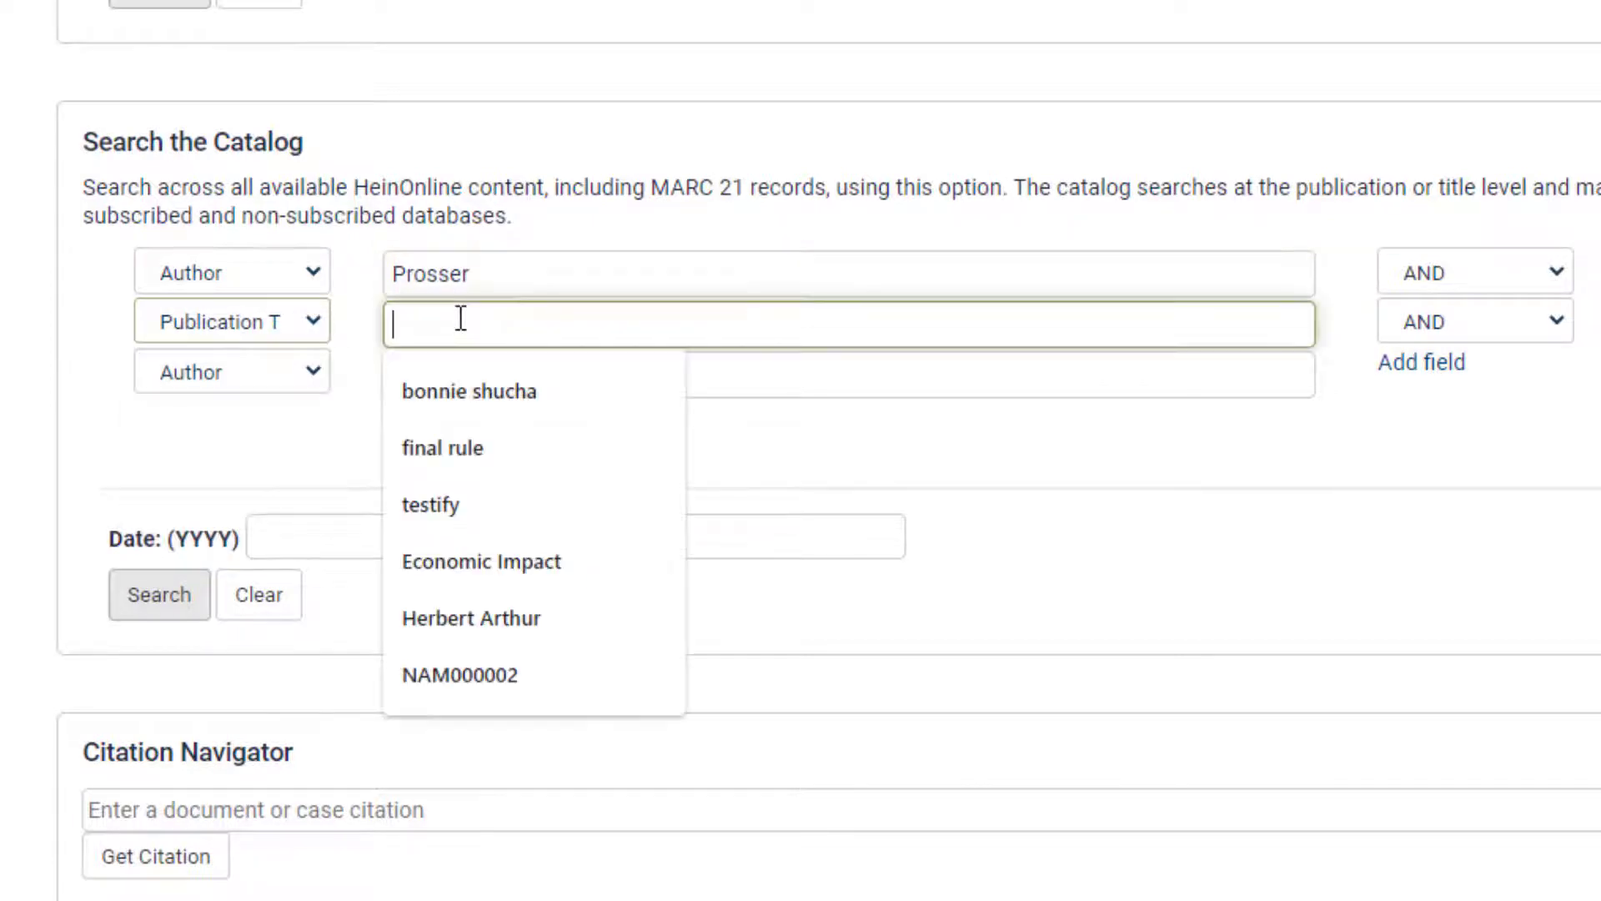
pyautogui.write('Law of Torts')
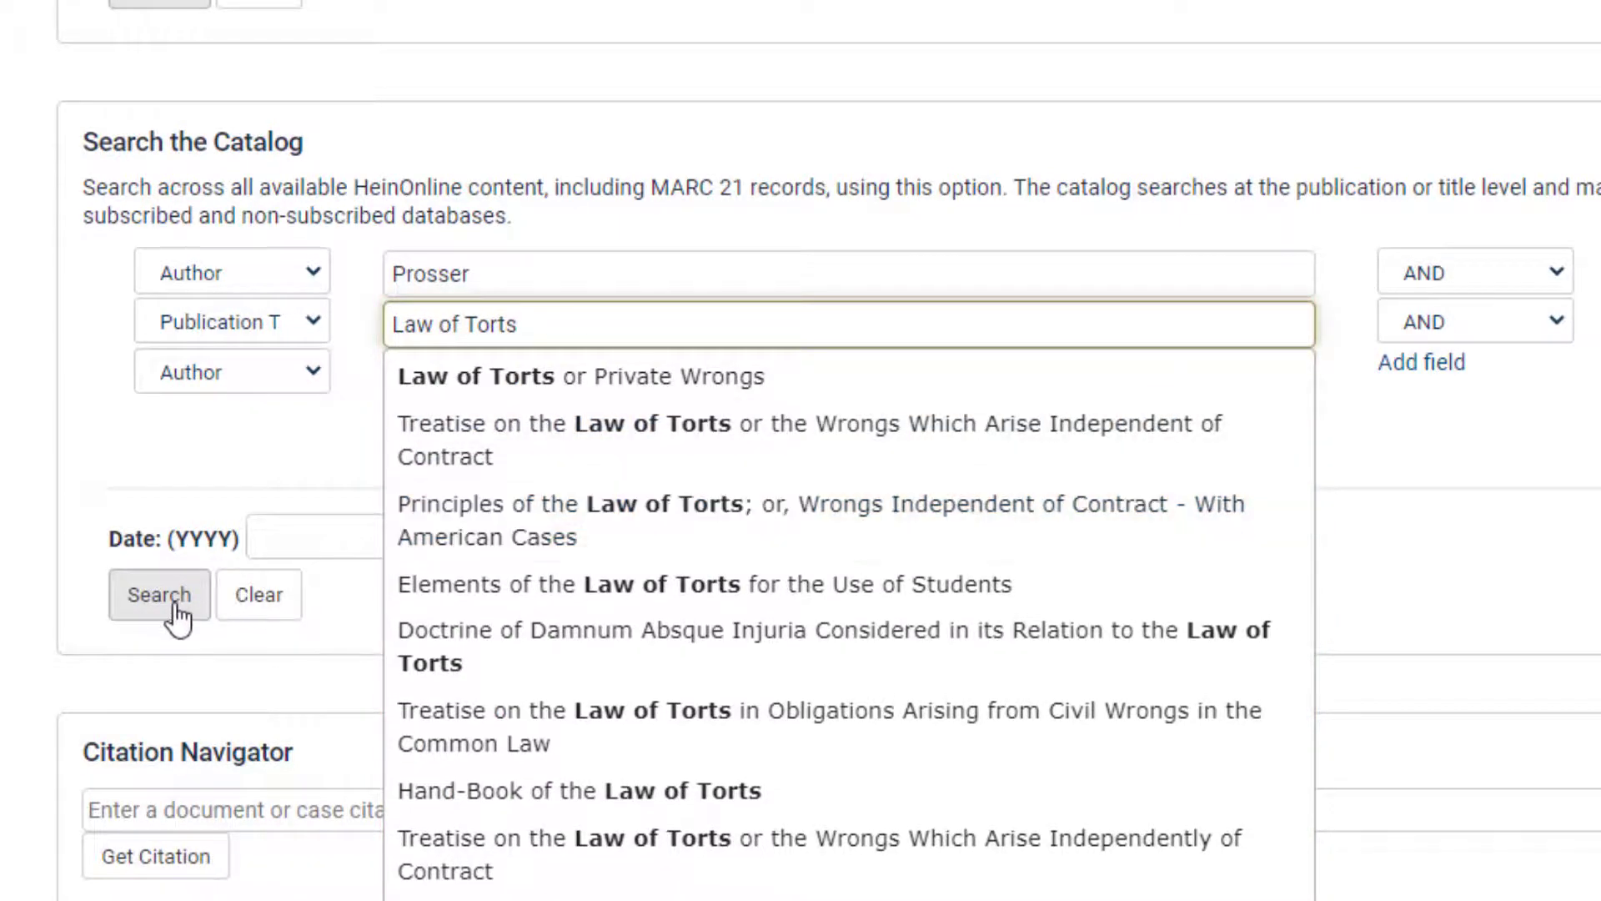
pyautogui.click(159, 594)
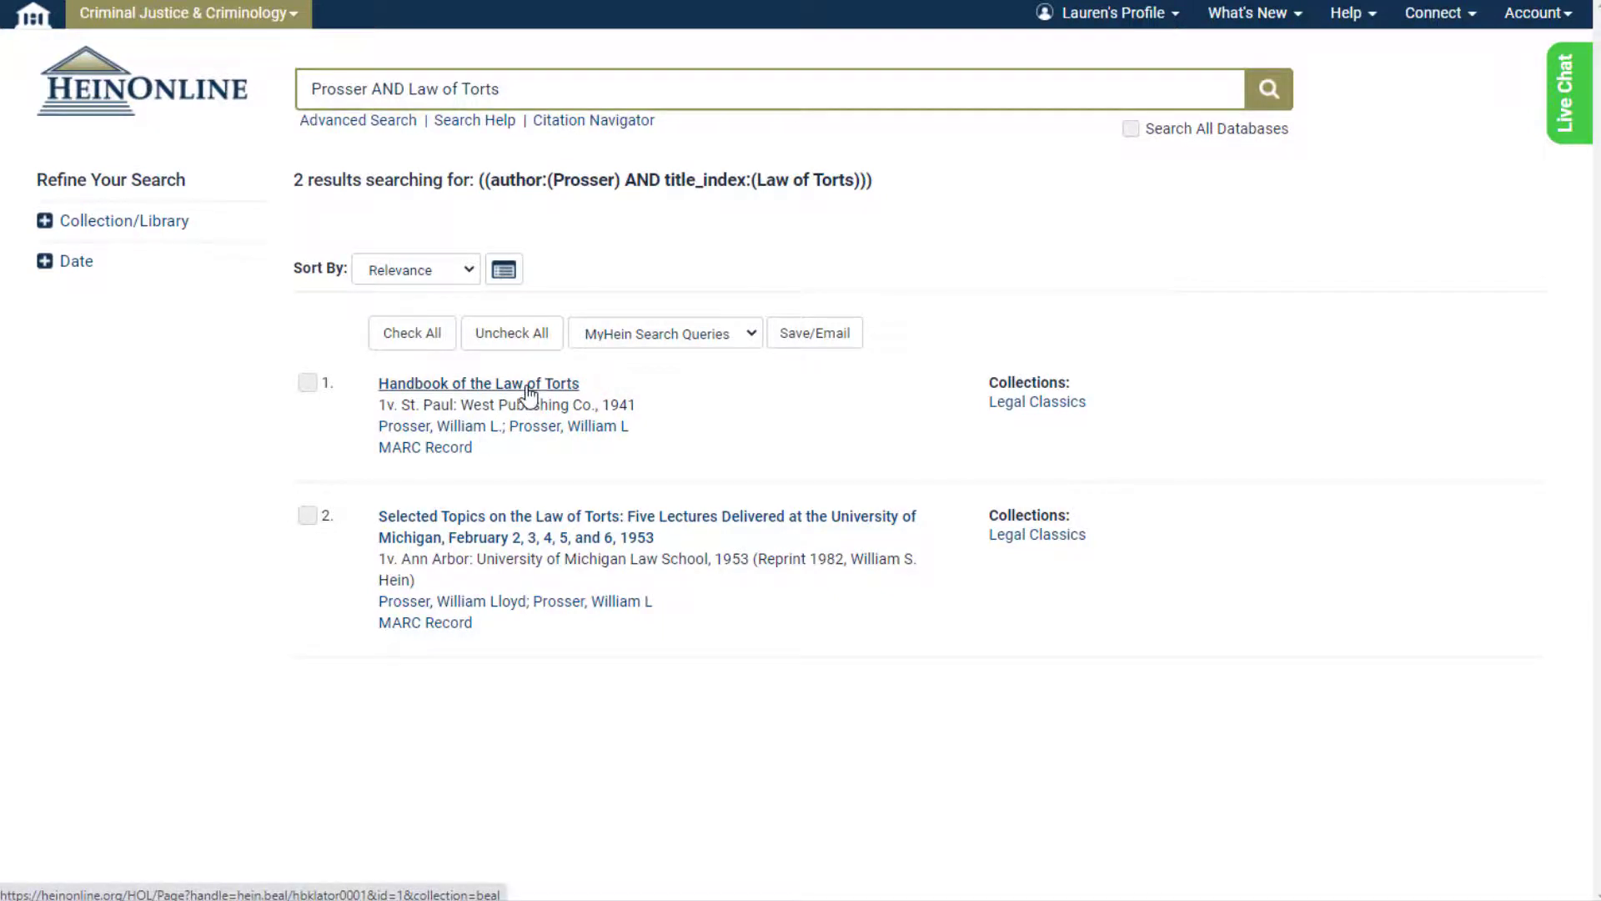
# - Return to the Advanced Search page
pyautogui.click(477, 384)
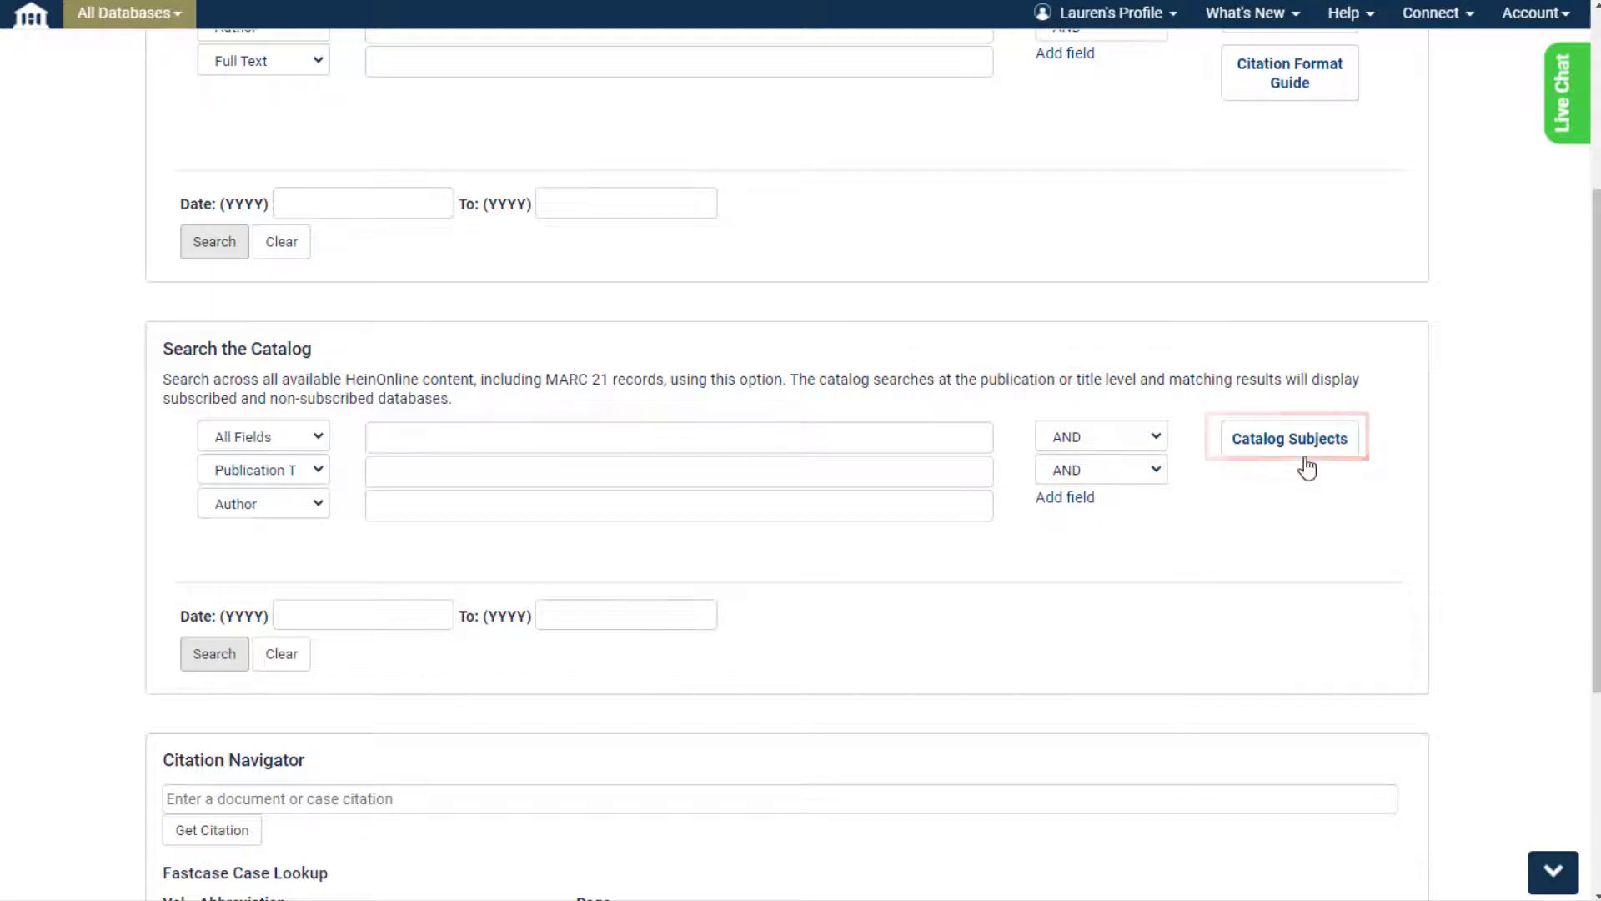
pyautogui.click(1287, 437)
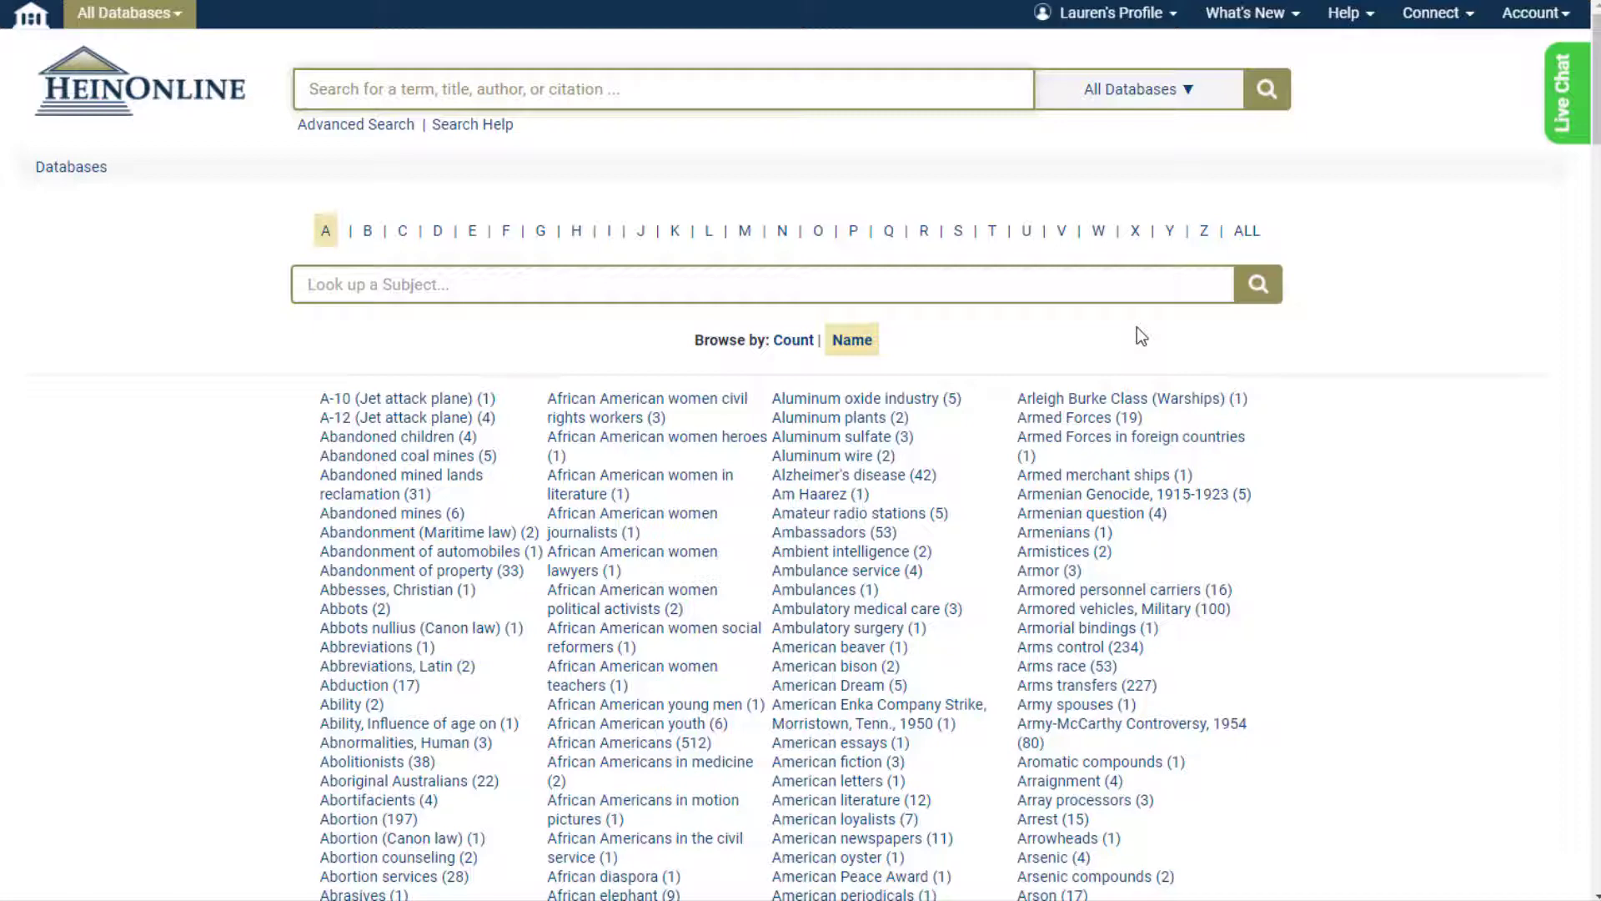
# - Enter 'civil rights' in the Look up a Subject box
pyautogui.write('c')
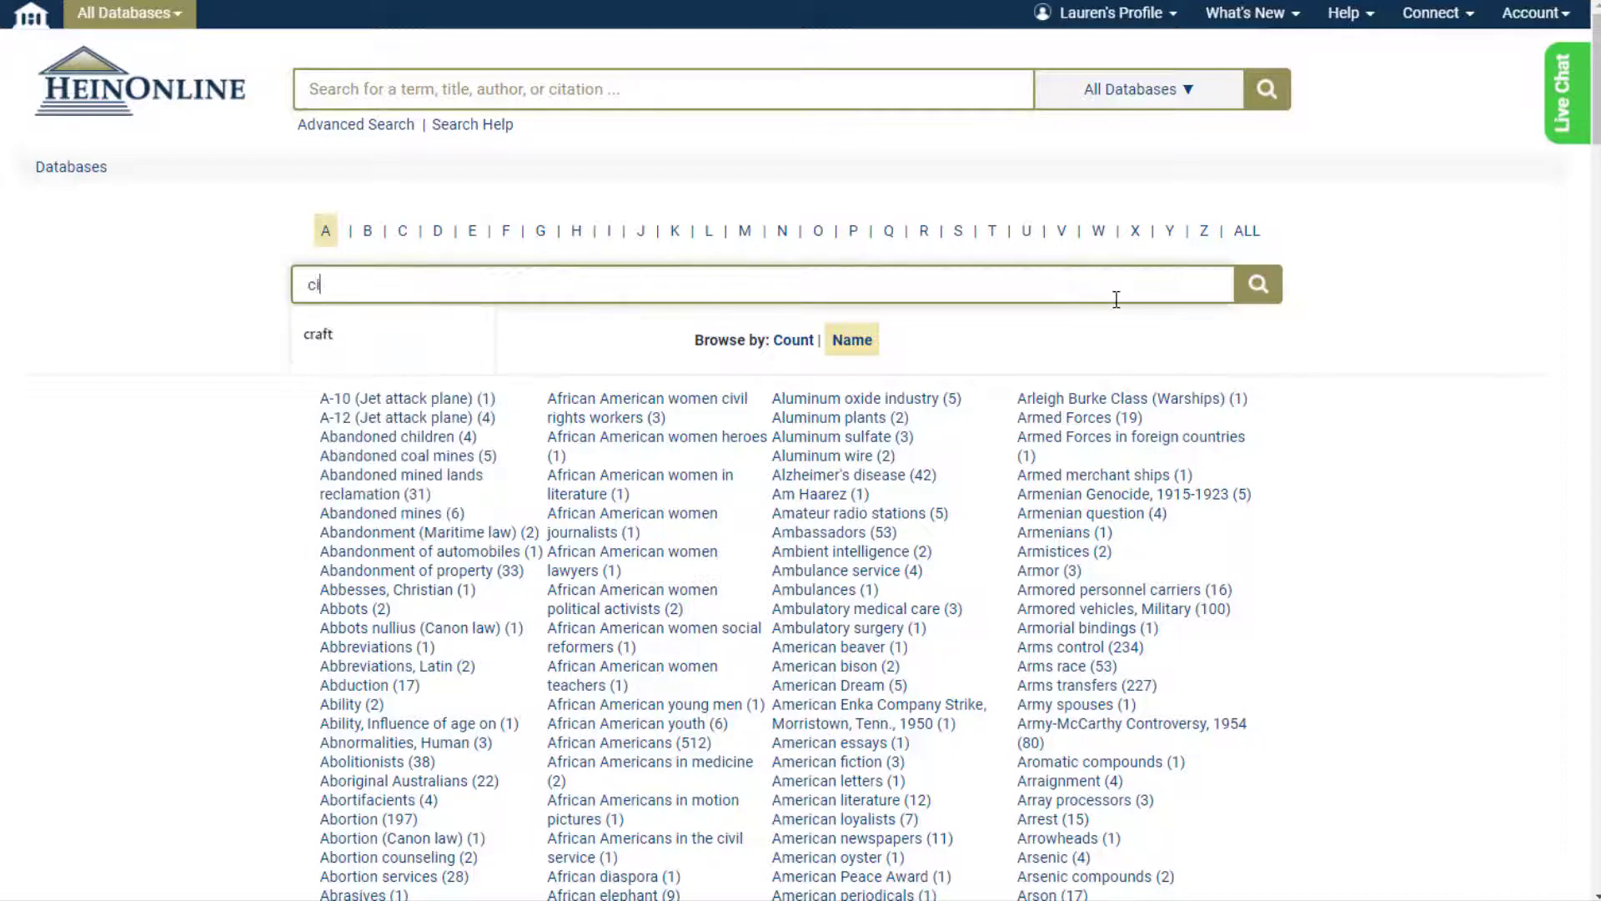
pyautogui.write('ivil rights')
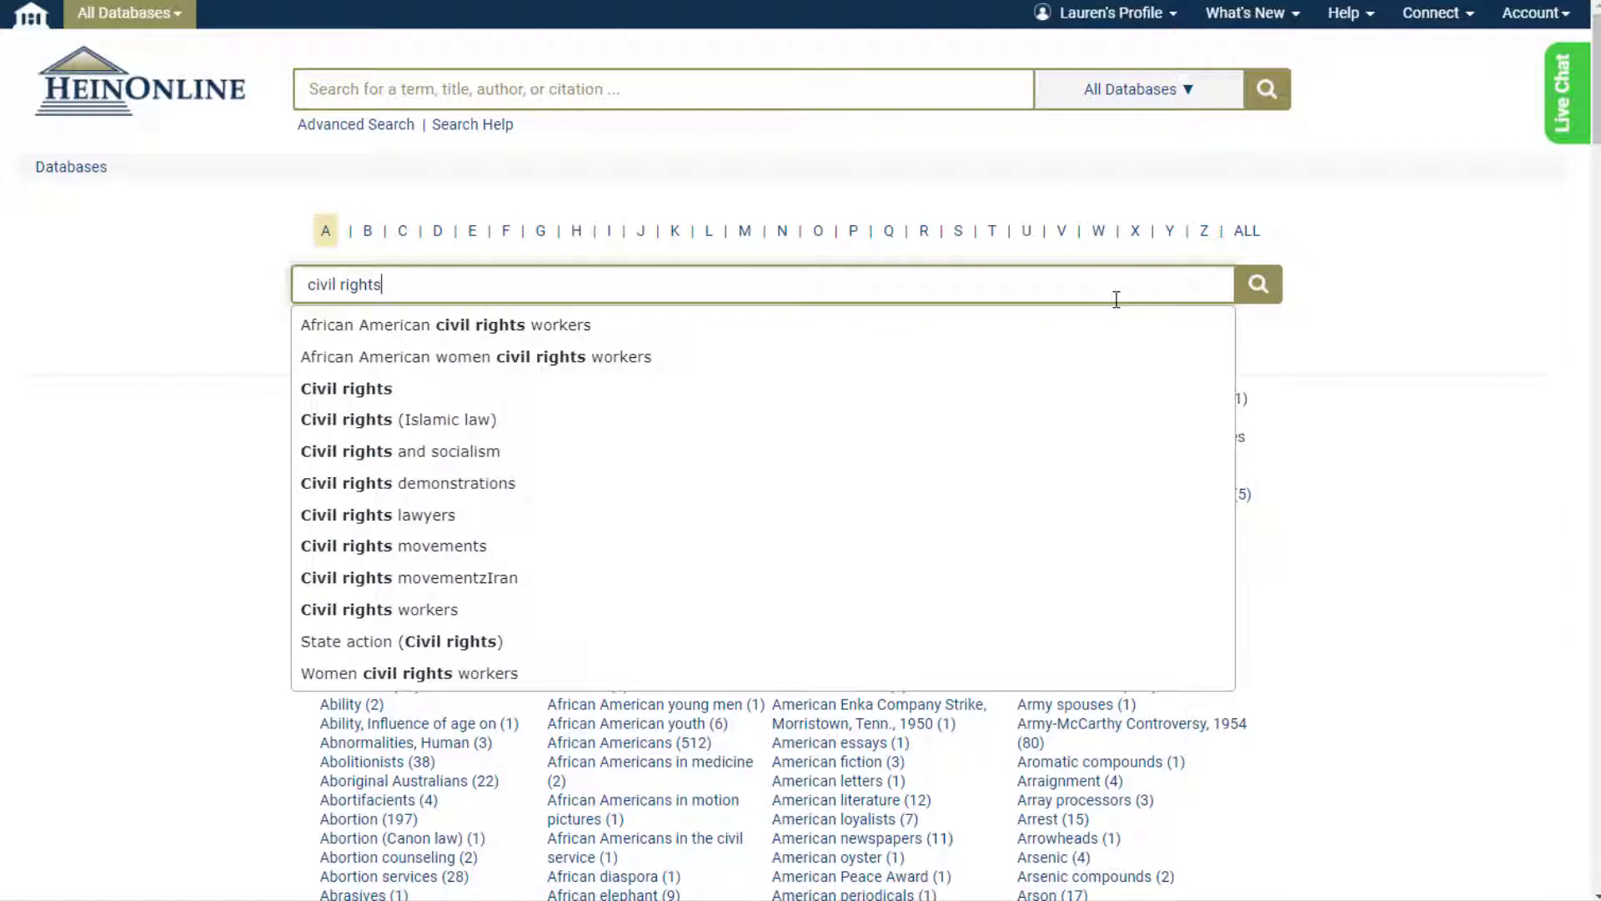